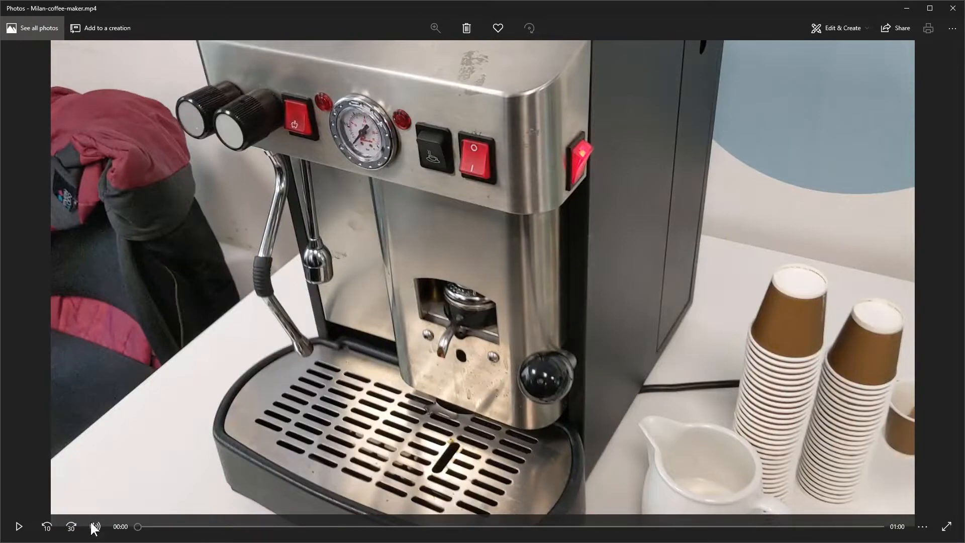
Step: Scrub through the video, then save the trim over the existing 01-insert-filter.mp4
left_click_drag(138, 527, 337, 526)
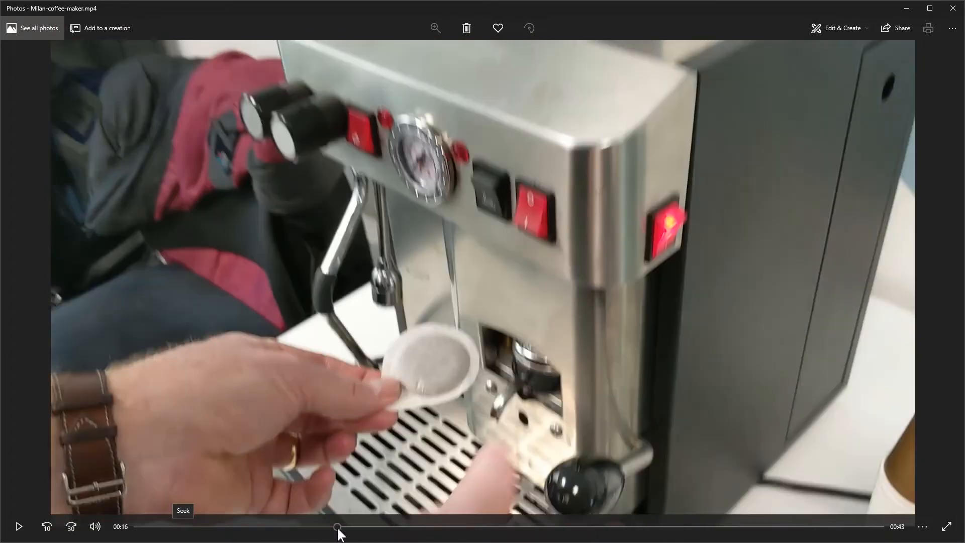
left_click_drag(337, 526, 439, 526)
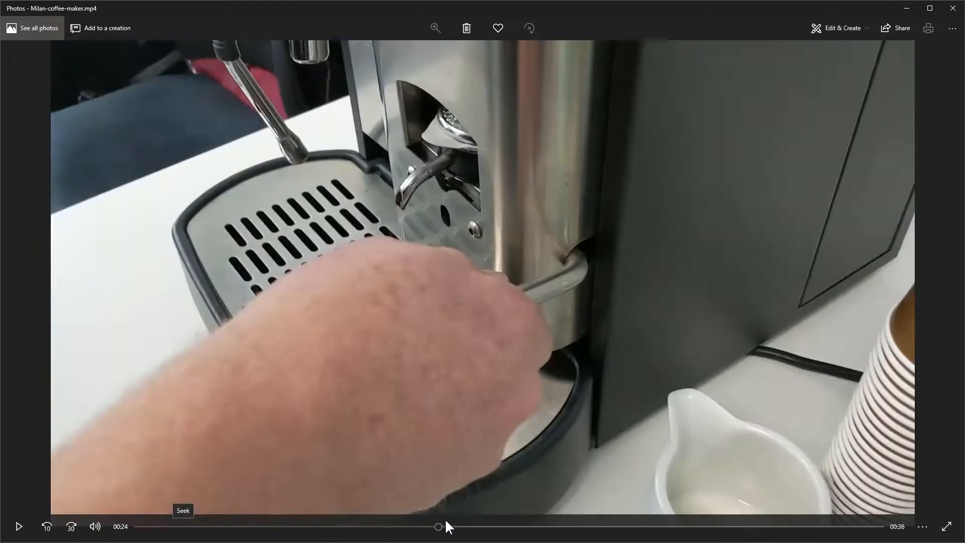
left_click(900, 27)
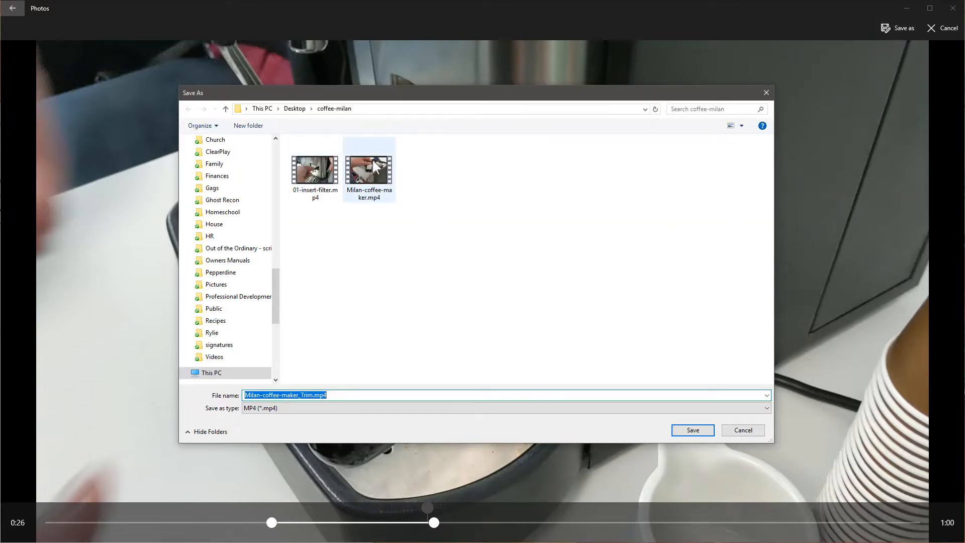
left_click(315, 166)
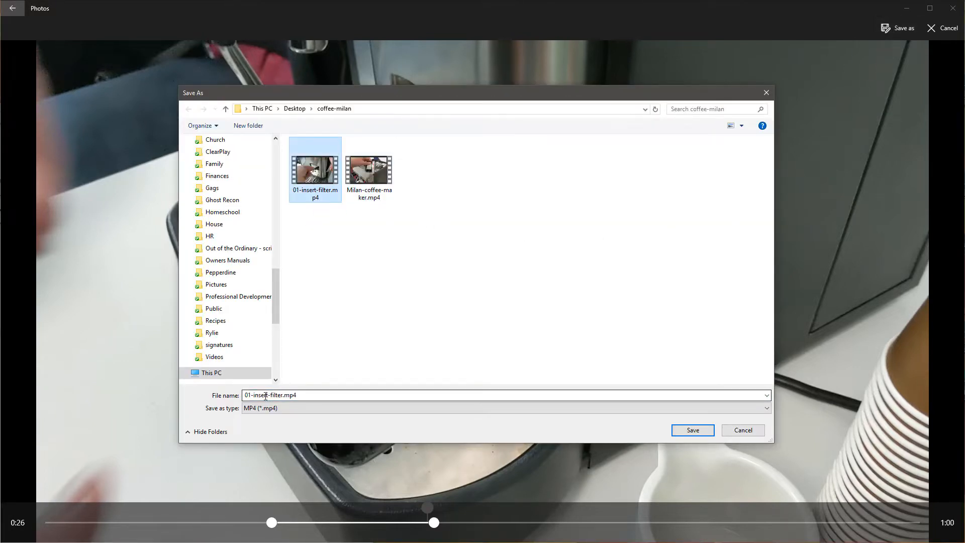
left_click(691, 430)
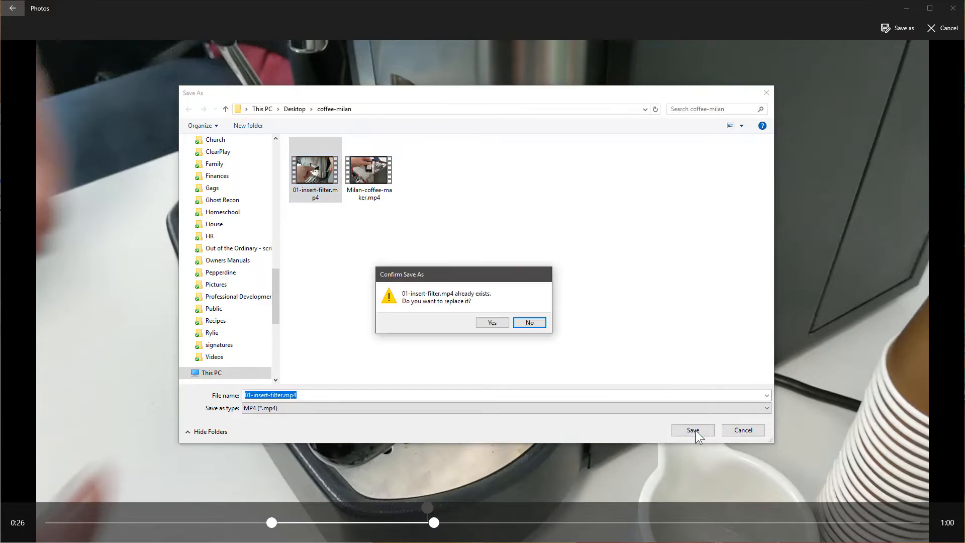
left_click(528, 322)
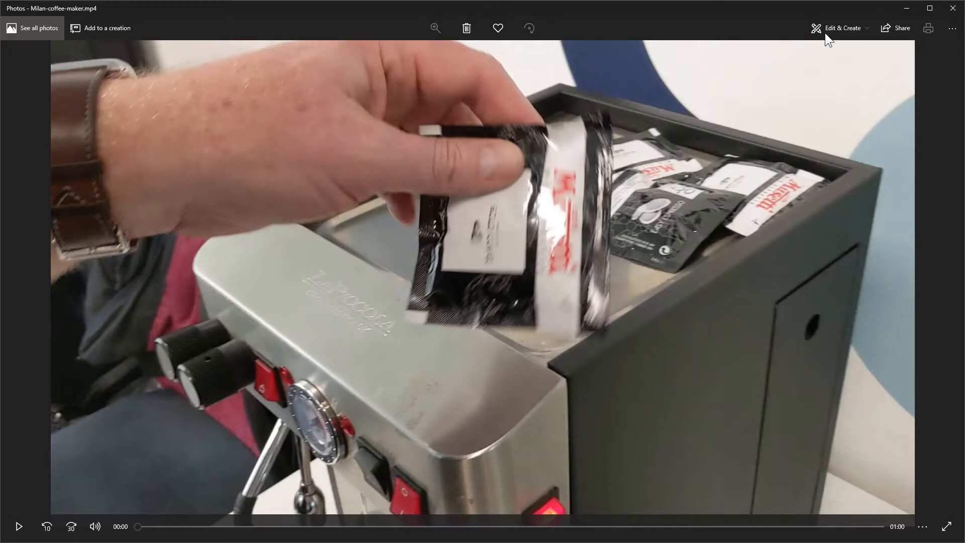
Step: Start a new trim of the coffee-maker video covering roughly 0:38 onward
left_click(842, 28)
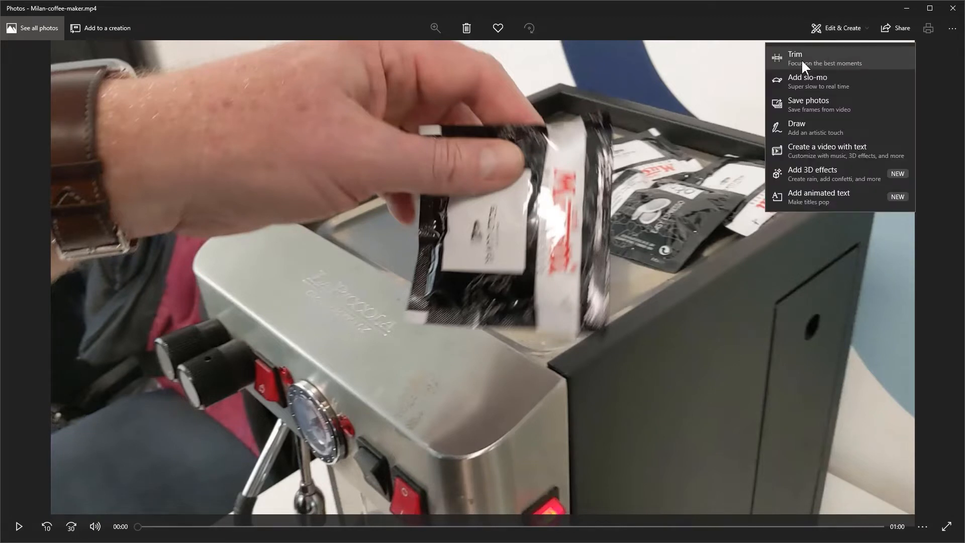
left_click(808, 100)
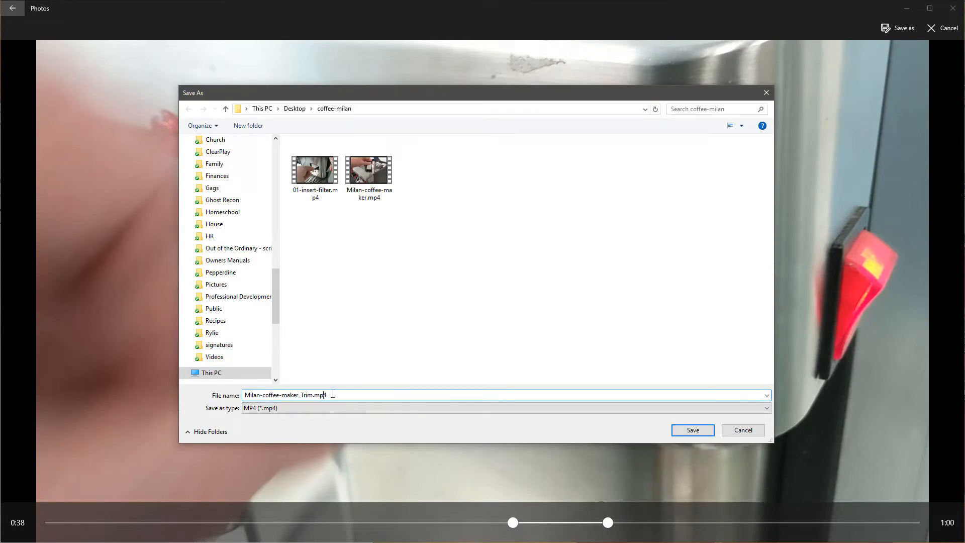
Step: Name the second clip 02-cup-on.mp4 and save it
type("02-cup-o")
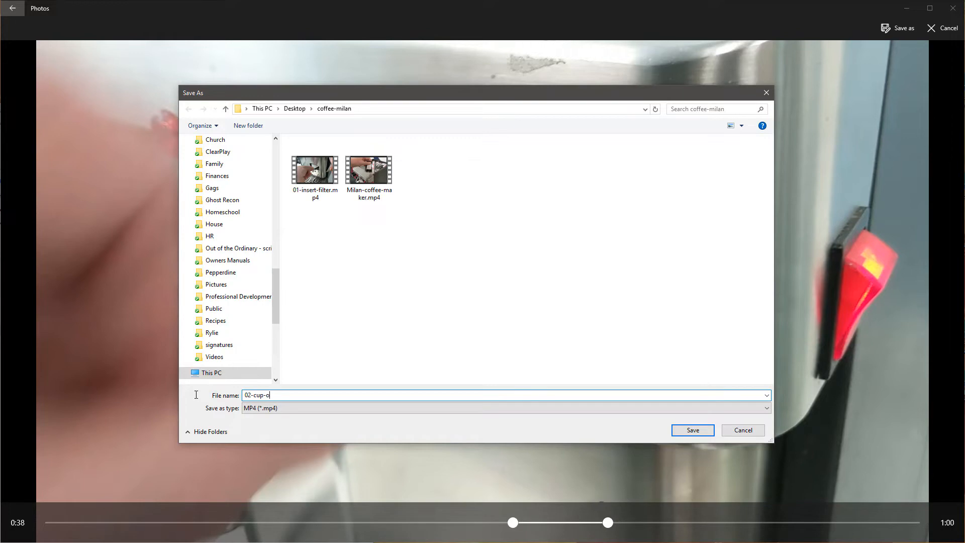
left_click(691, 429)
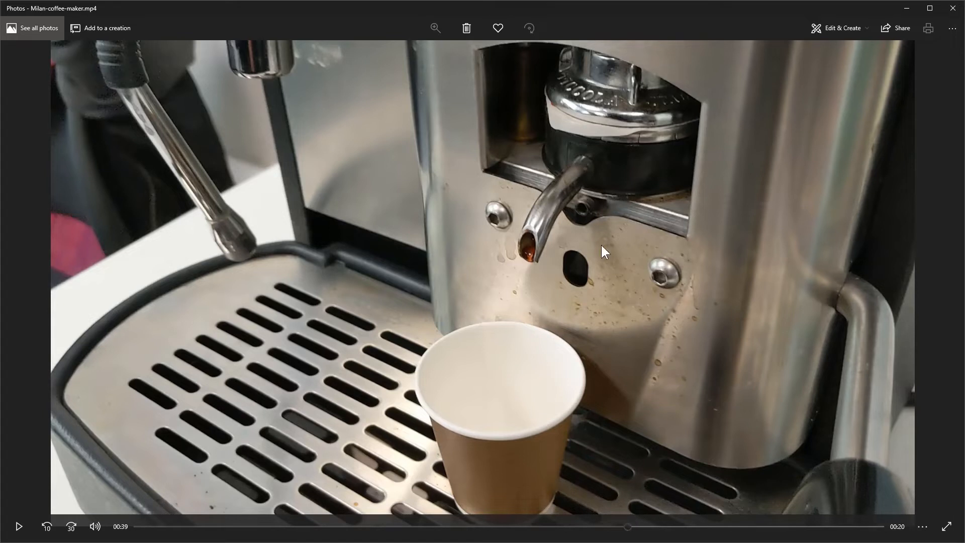
mouse_move(933, 173)
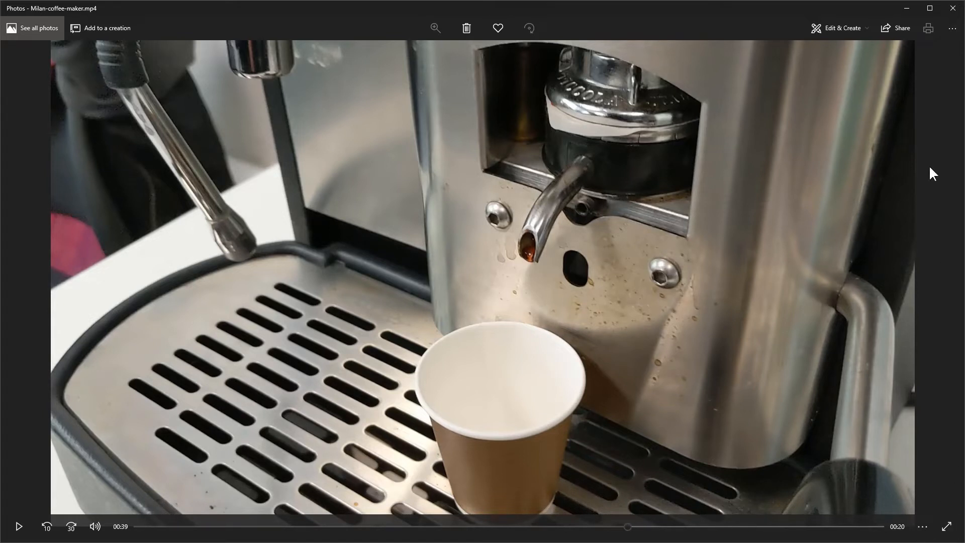
Step: Open Edit & Create to trim the section from about 0:51 to 1:00
left_click(838, 27)
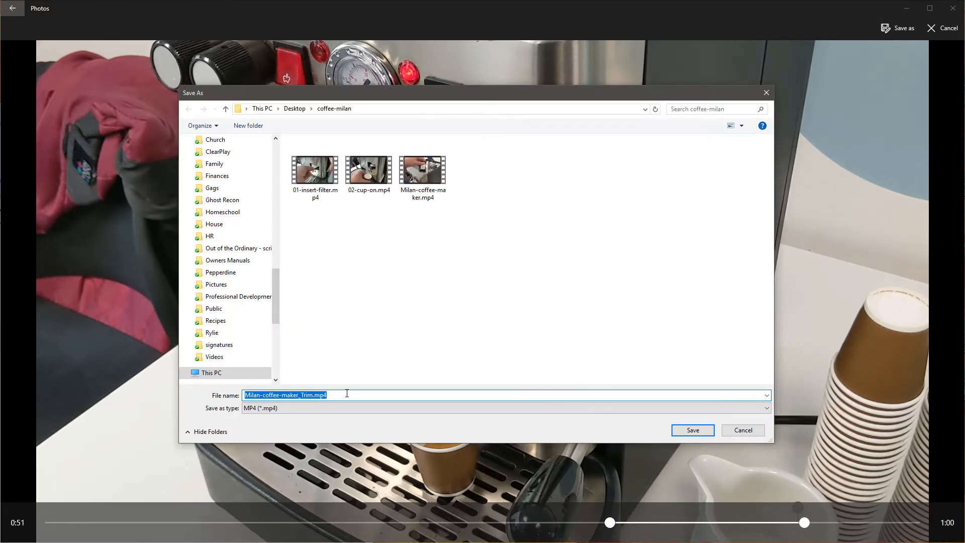
Step: Name the third clip 03_coffee.mp4 and save it
type("03_coffee")
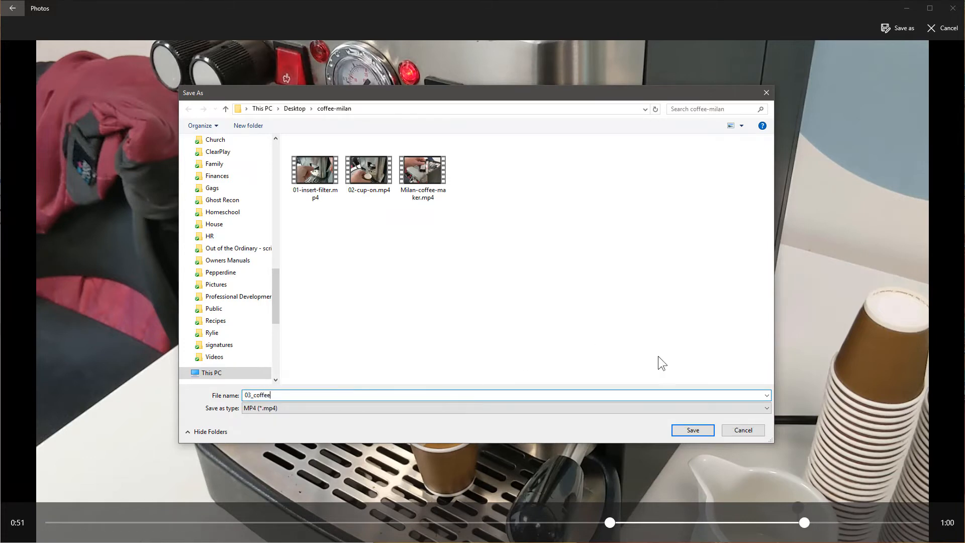
left_click(692, 429)
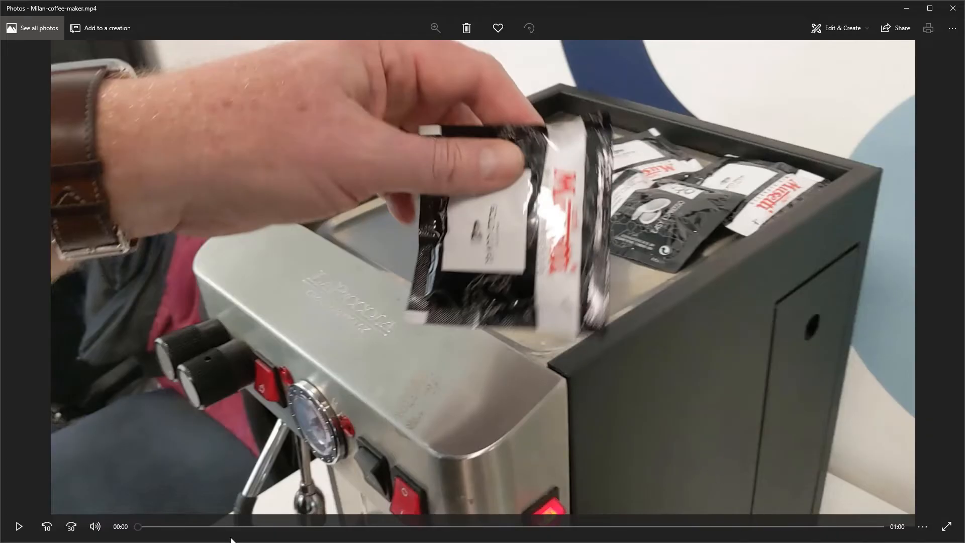
Step: Trim the coffee-maker video to its last seconds, about 0:58 to 1:00
left_click(838, 28)
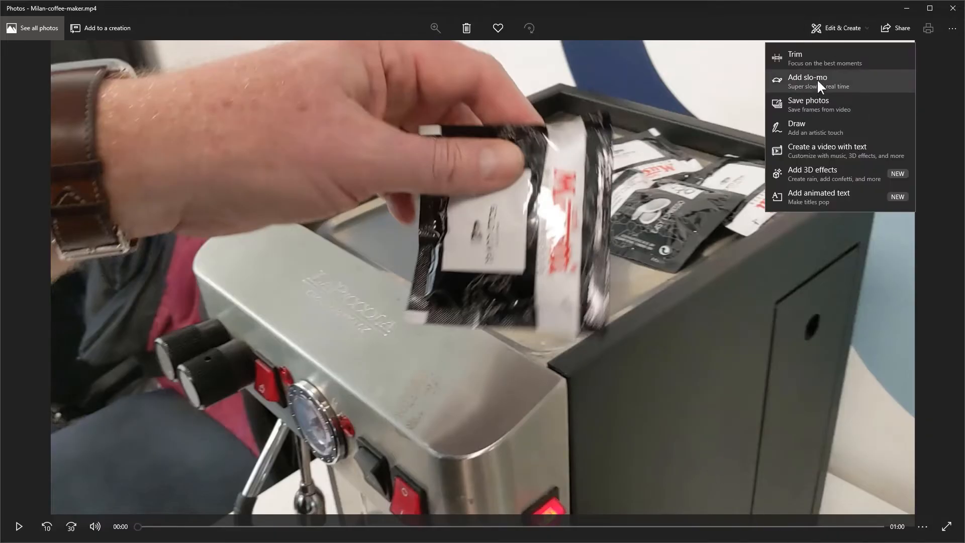
left_click(794, 54)
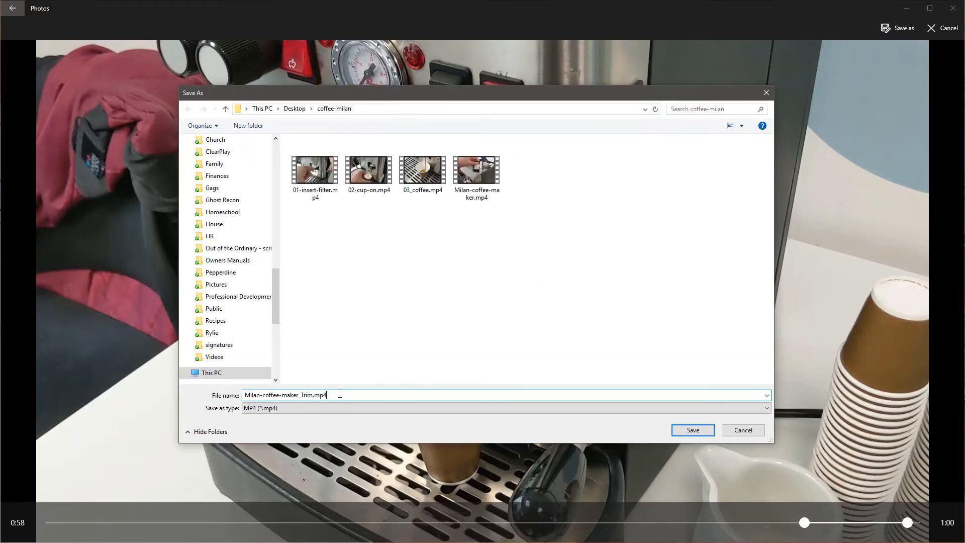
Step: Name the fourth clip 04_coffee-complete-off.mp4 and save it
type("04_coffee-com")
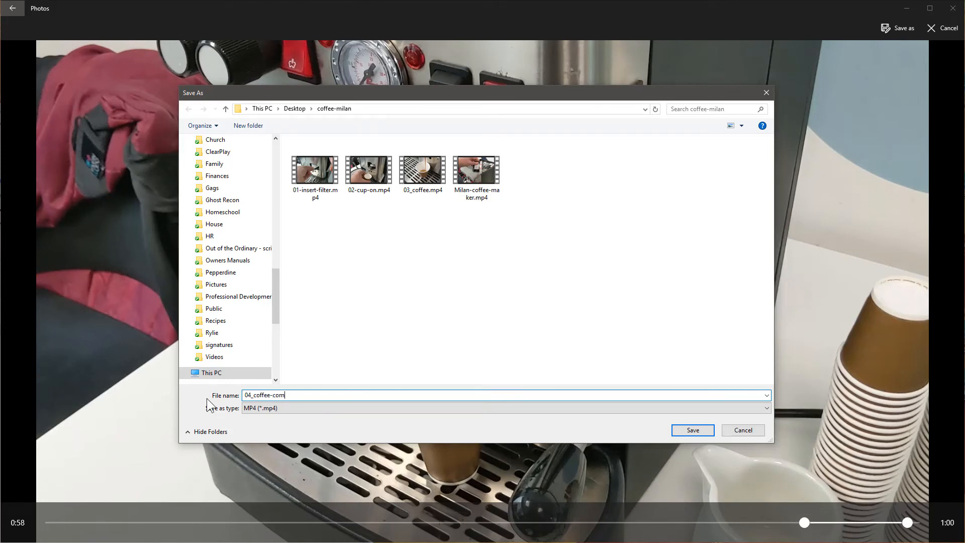
type("plete-off")
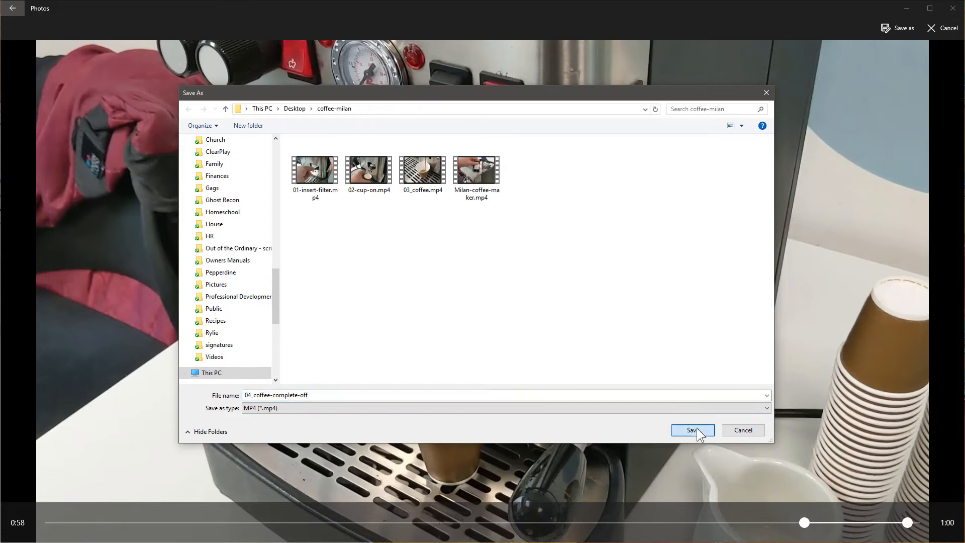
left_click(691, 430)
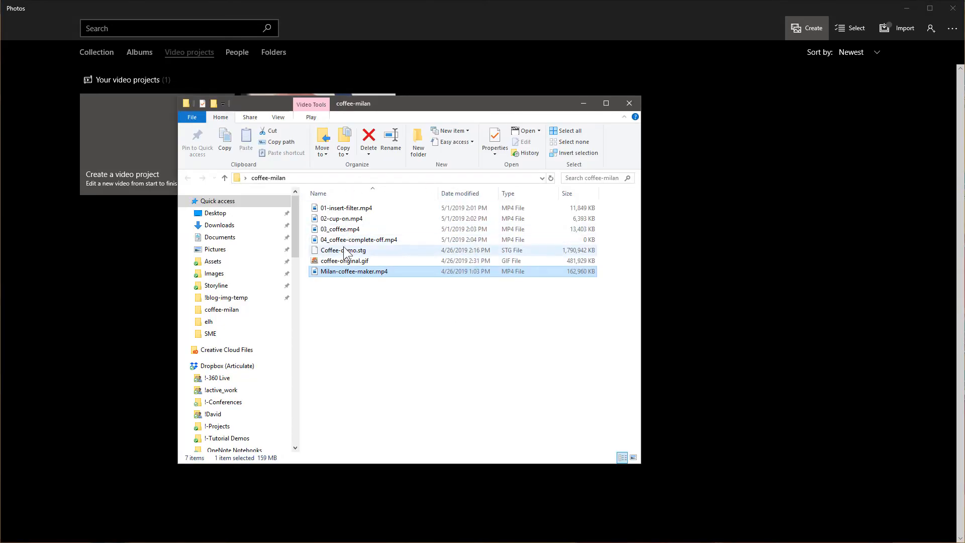
Step: Select 02-cup-on.mp4 in the coffee-milan folder listing
left_click(341, 219)
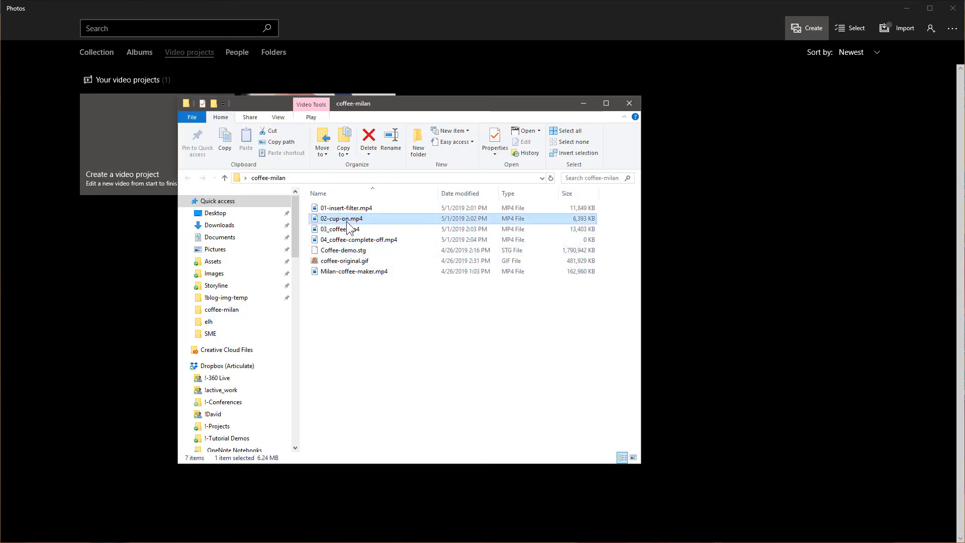
Step: Open 02-cup-on.mp4 in Photos and replay it through to the end
double_click(340, 219)
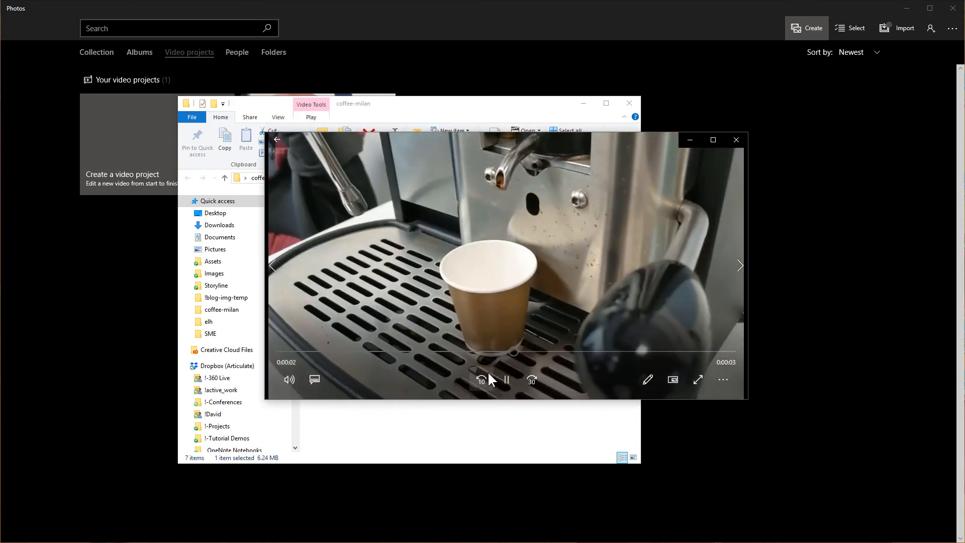
left_click(480, 379)
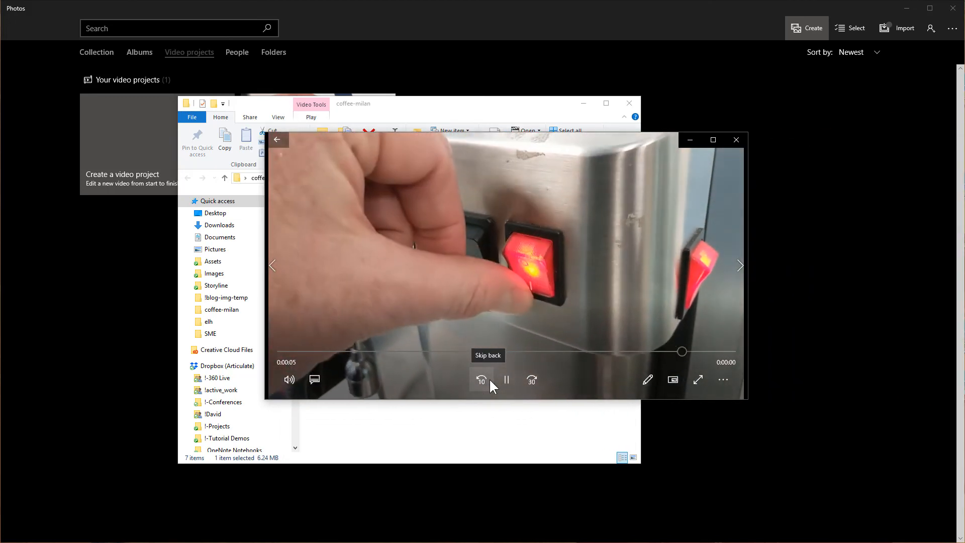
left_click(505, 379)
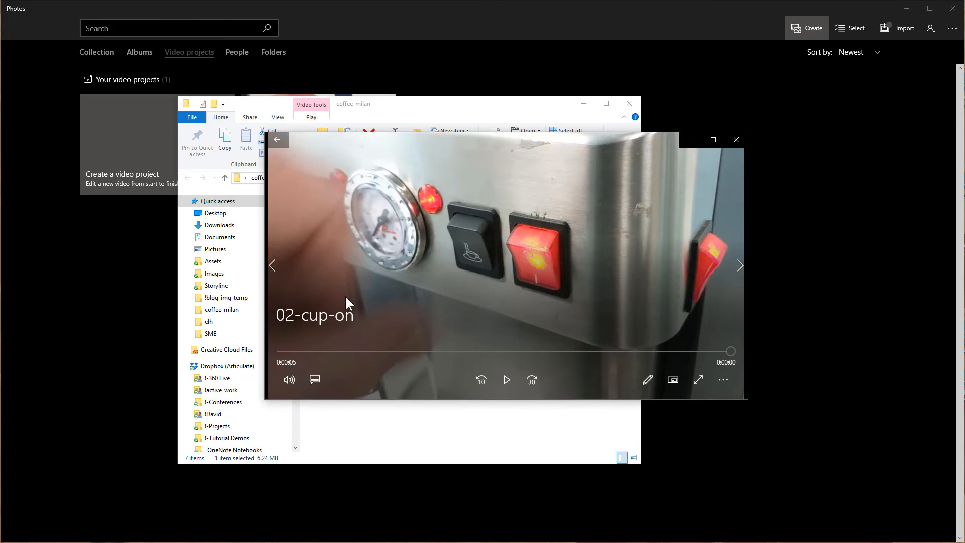
mouse_move(635, 192)
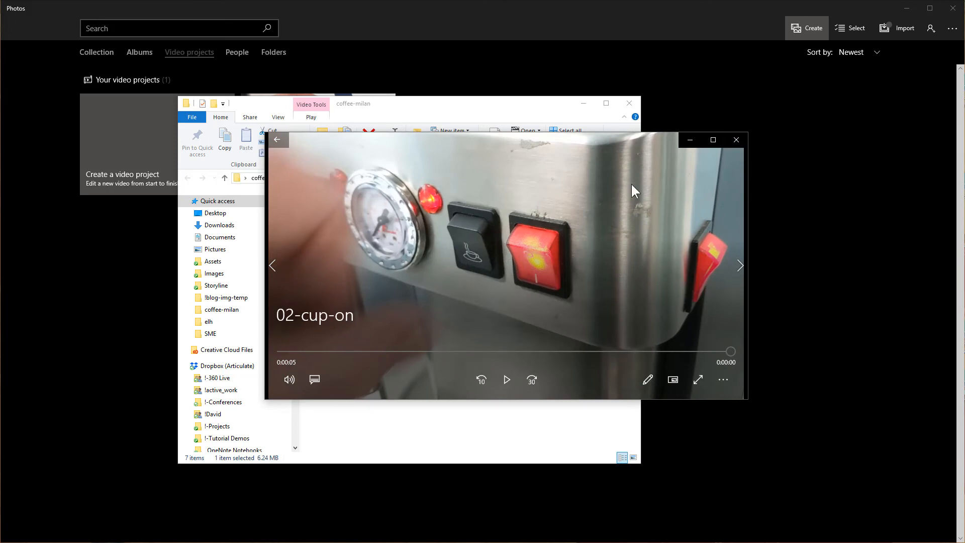